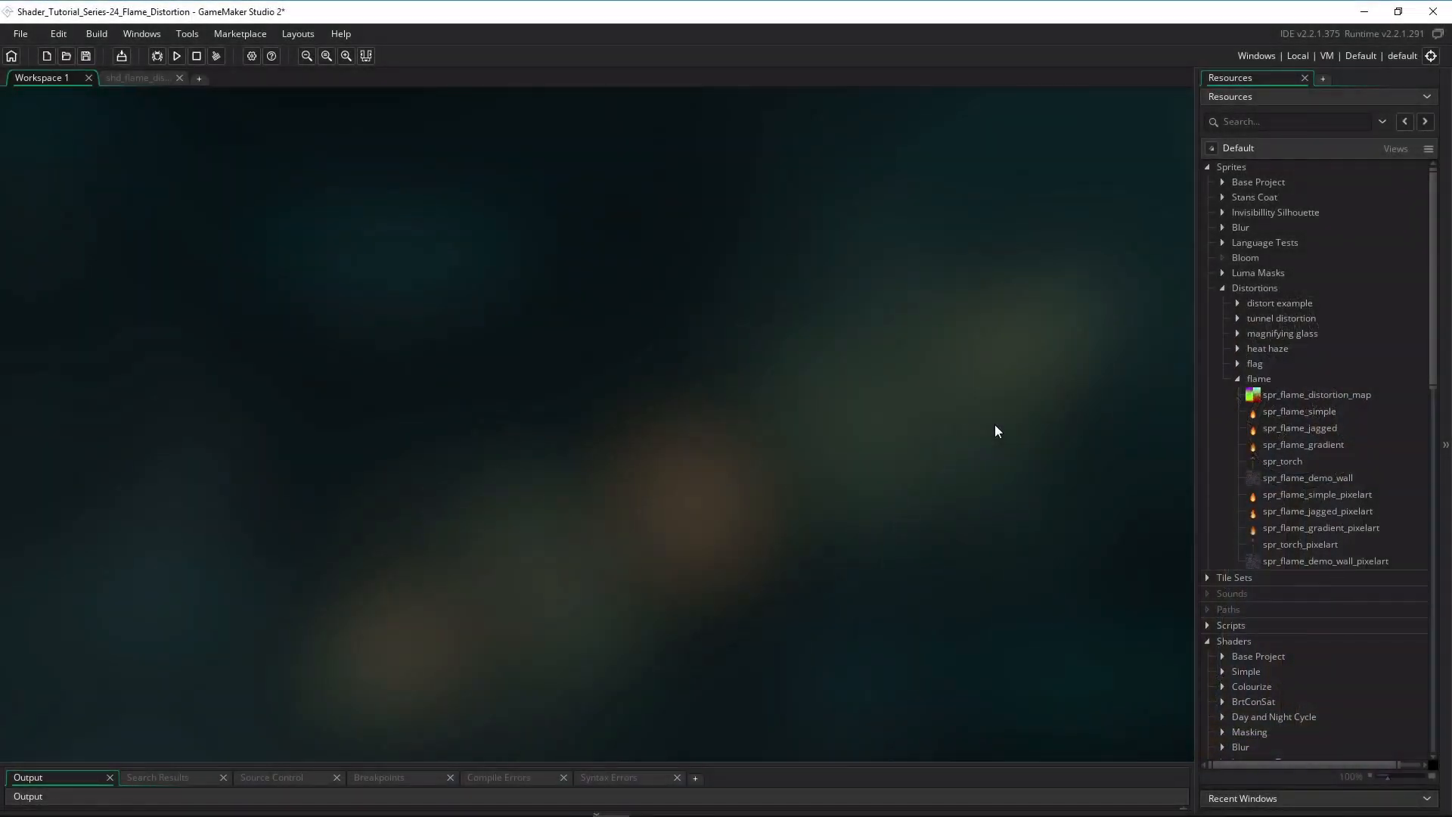
# - Open obj_flame_distortion's object editor to show its Create event code
pyautogui.doubleClick(1317, 393)
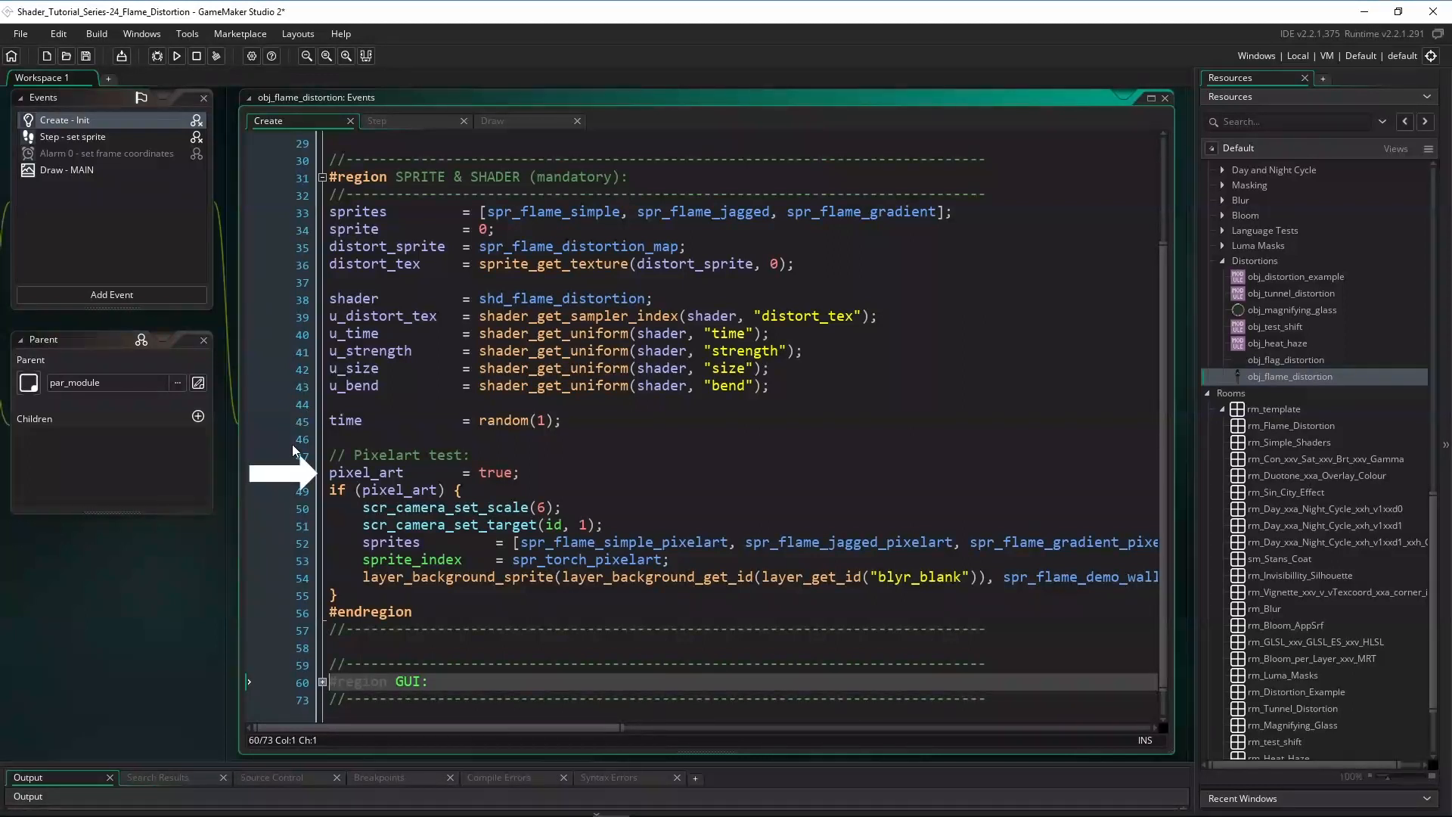
# - Start editing the pixel_art = true setting on line 48 of the Create event
pyautogui.click(492, 120)
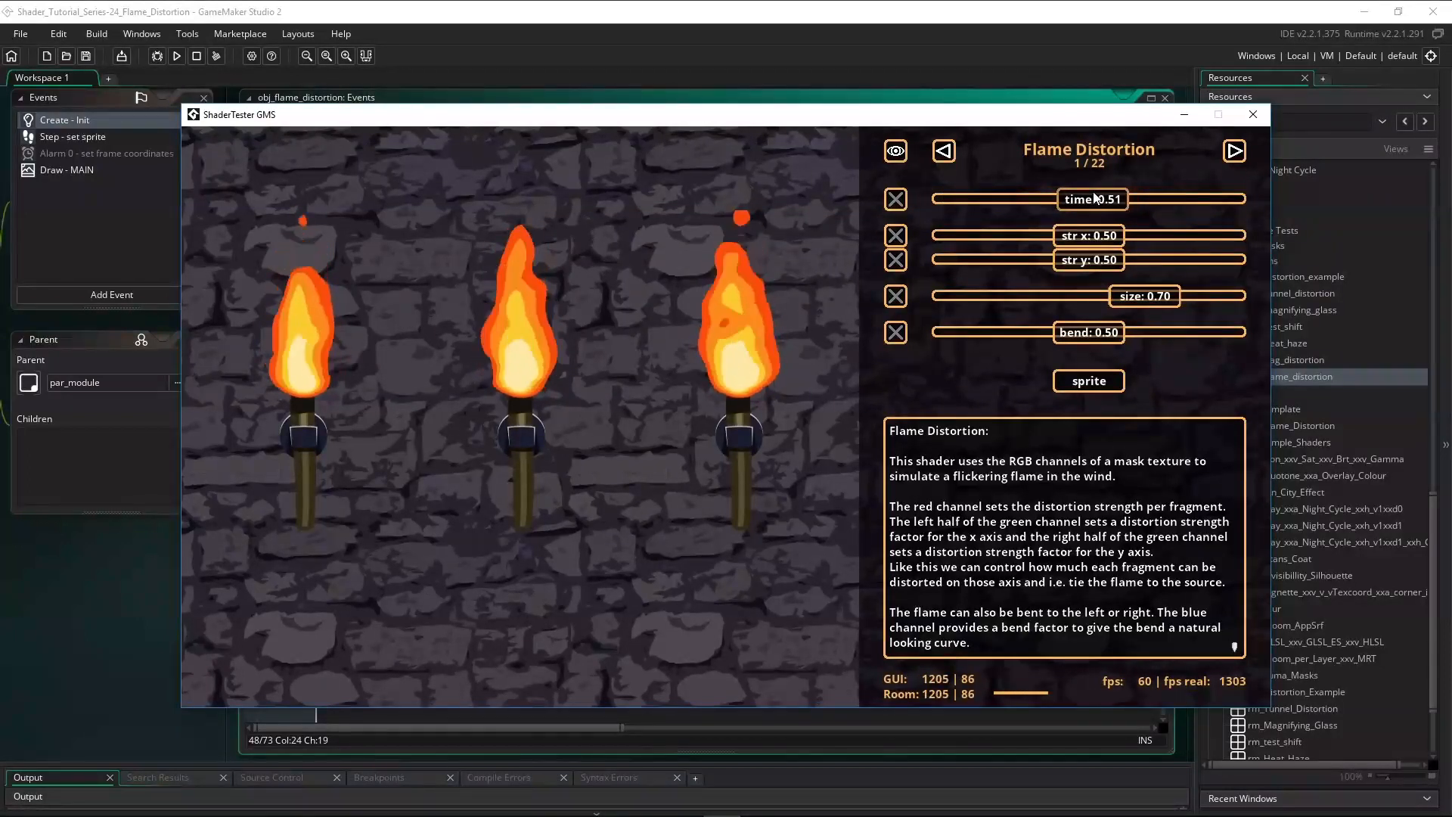
# - Raise the horizontal distortion strength to 0.60, then set it back to 0.50
pyautogui.moveTo(1090, 235); pyautogui.dragTo(1117, 235)
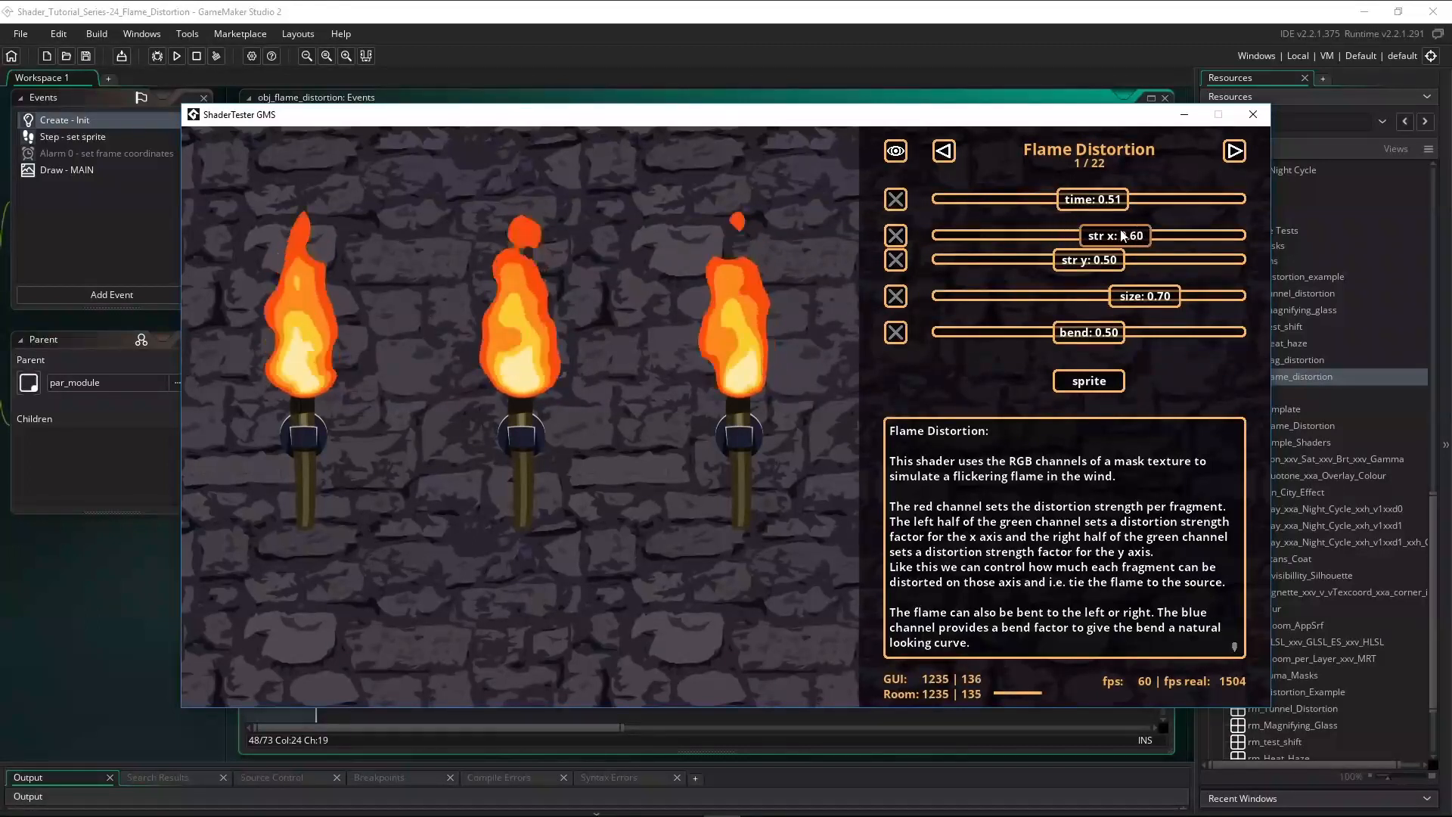
pyautogui.moveTo(1047, 260); pyautogui.dragTo(1246, 259)
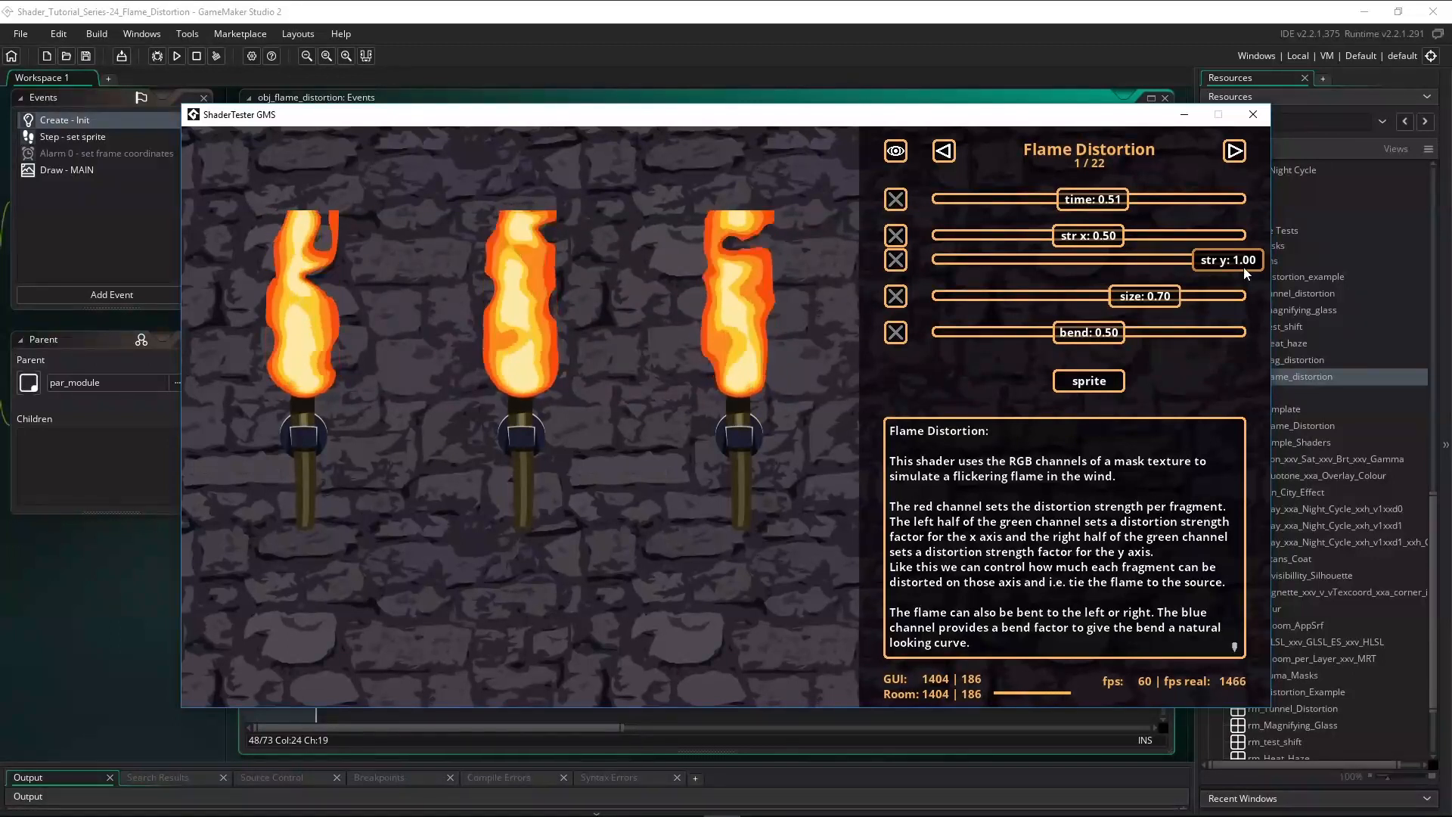
# - Bring vertical distortion strength back to 0.50 and enlarge flame size to 0.72
pyautogui.moveTo(1228, 259); pyautogui.dragTo(1089, 260)
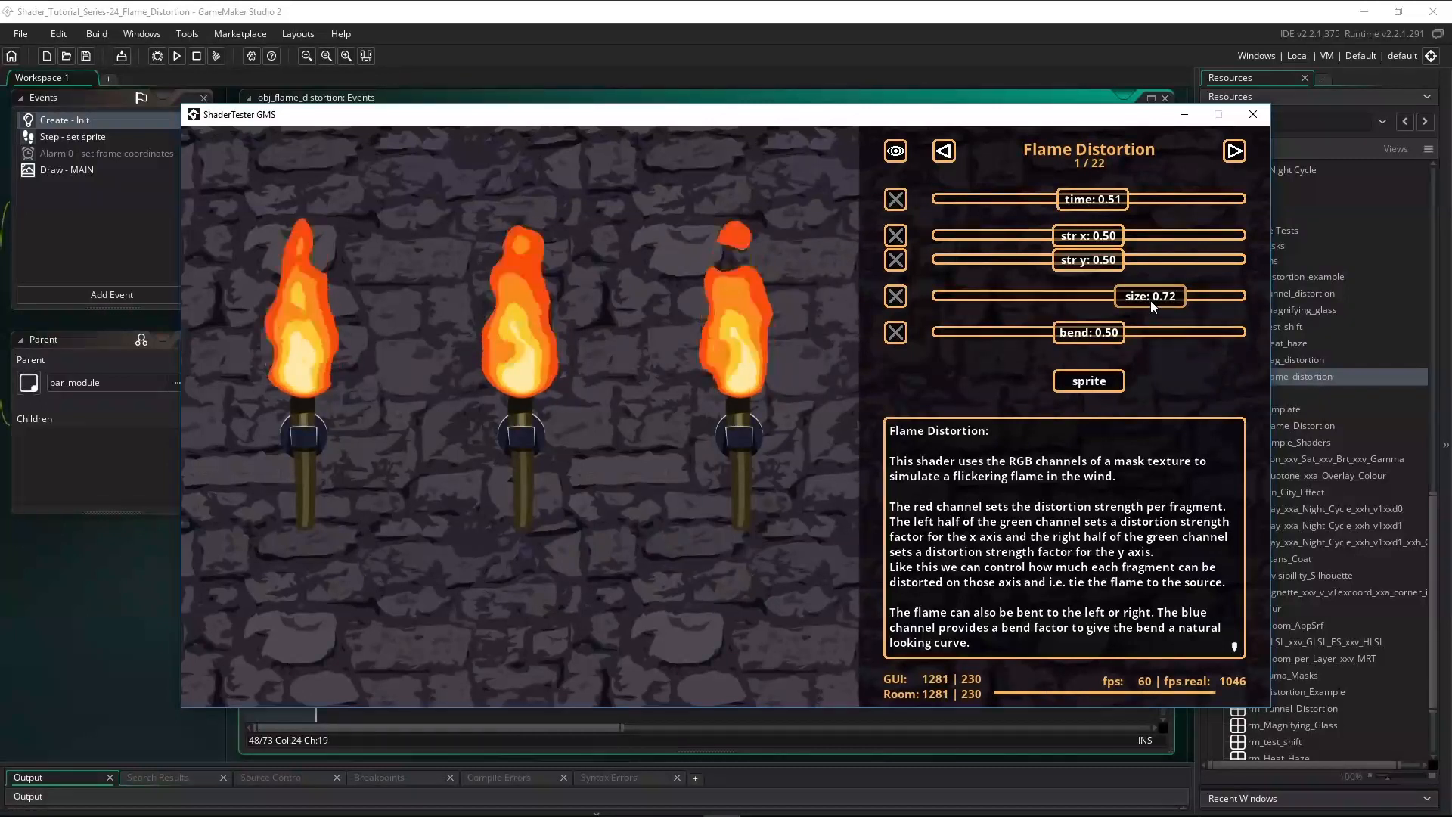
pyautogui.moveTo(1089, 332); pyautogui.dragTo(1246, 332)
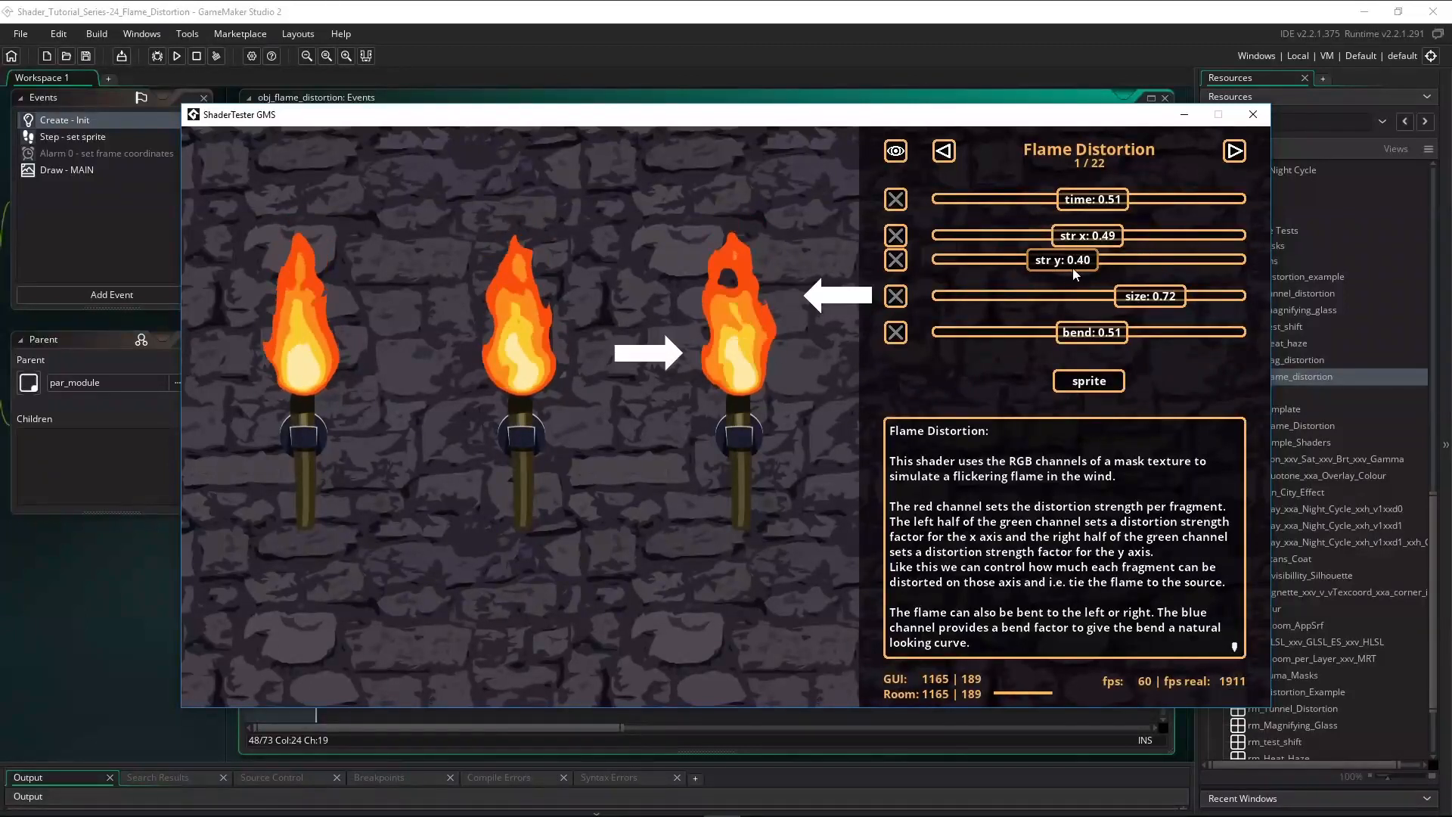
pyautogui.moveTo(1062, 260); pyautogui.dragTo(1090, 259)
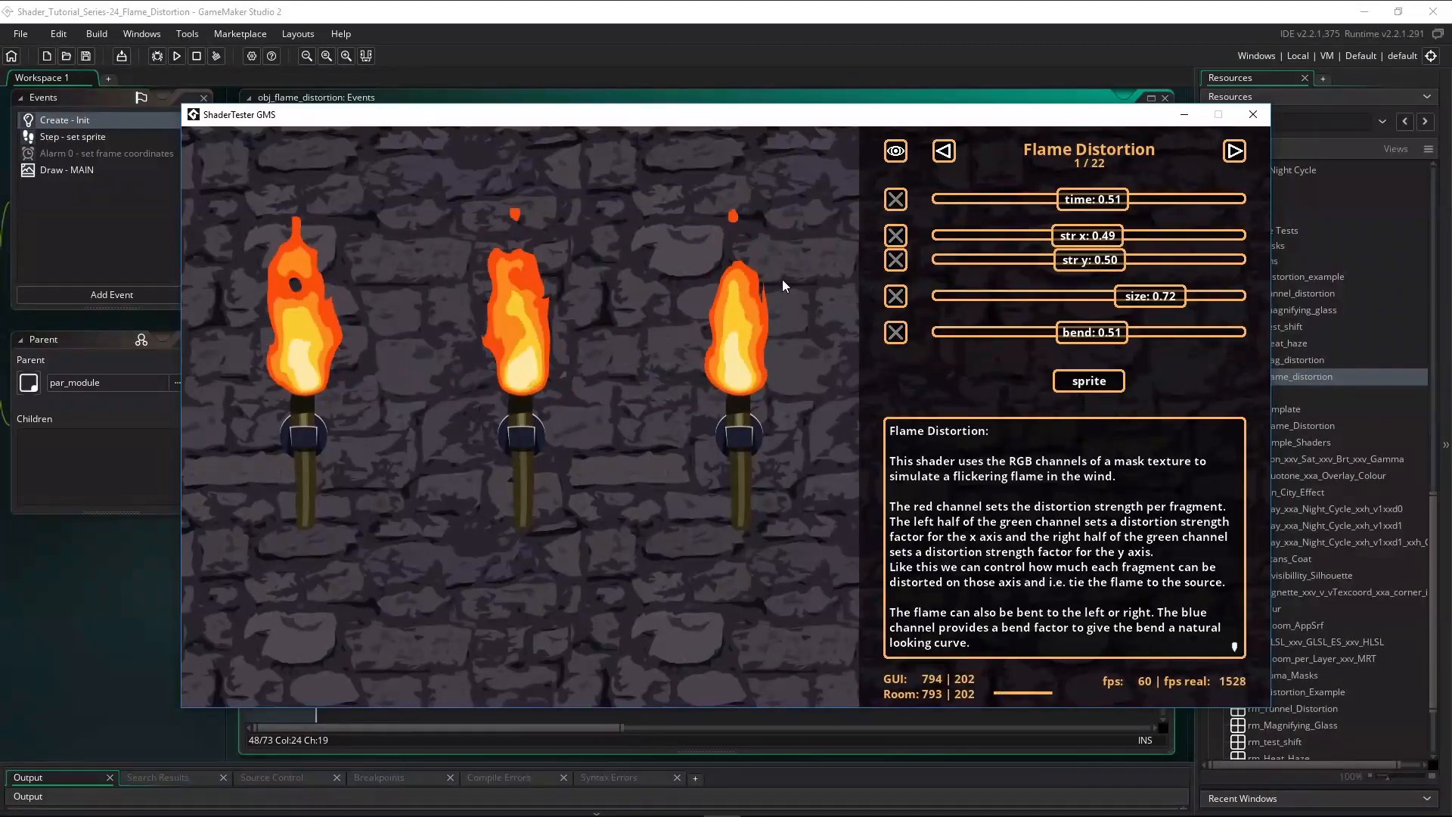